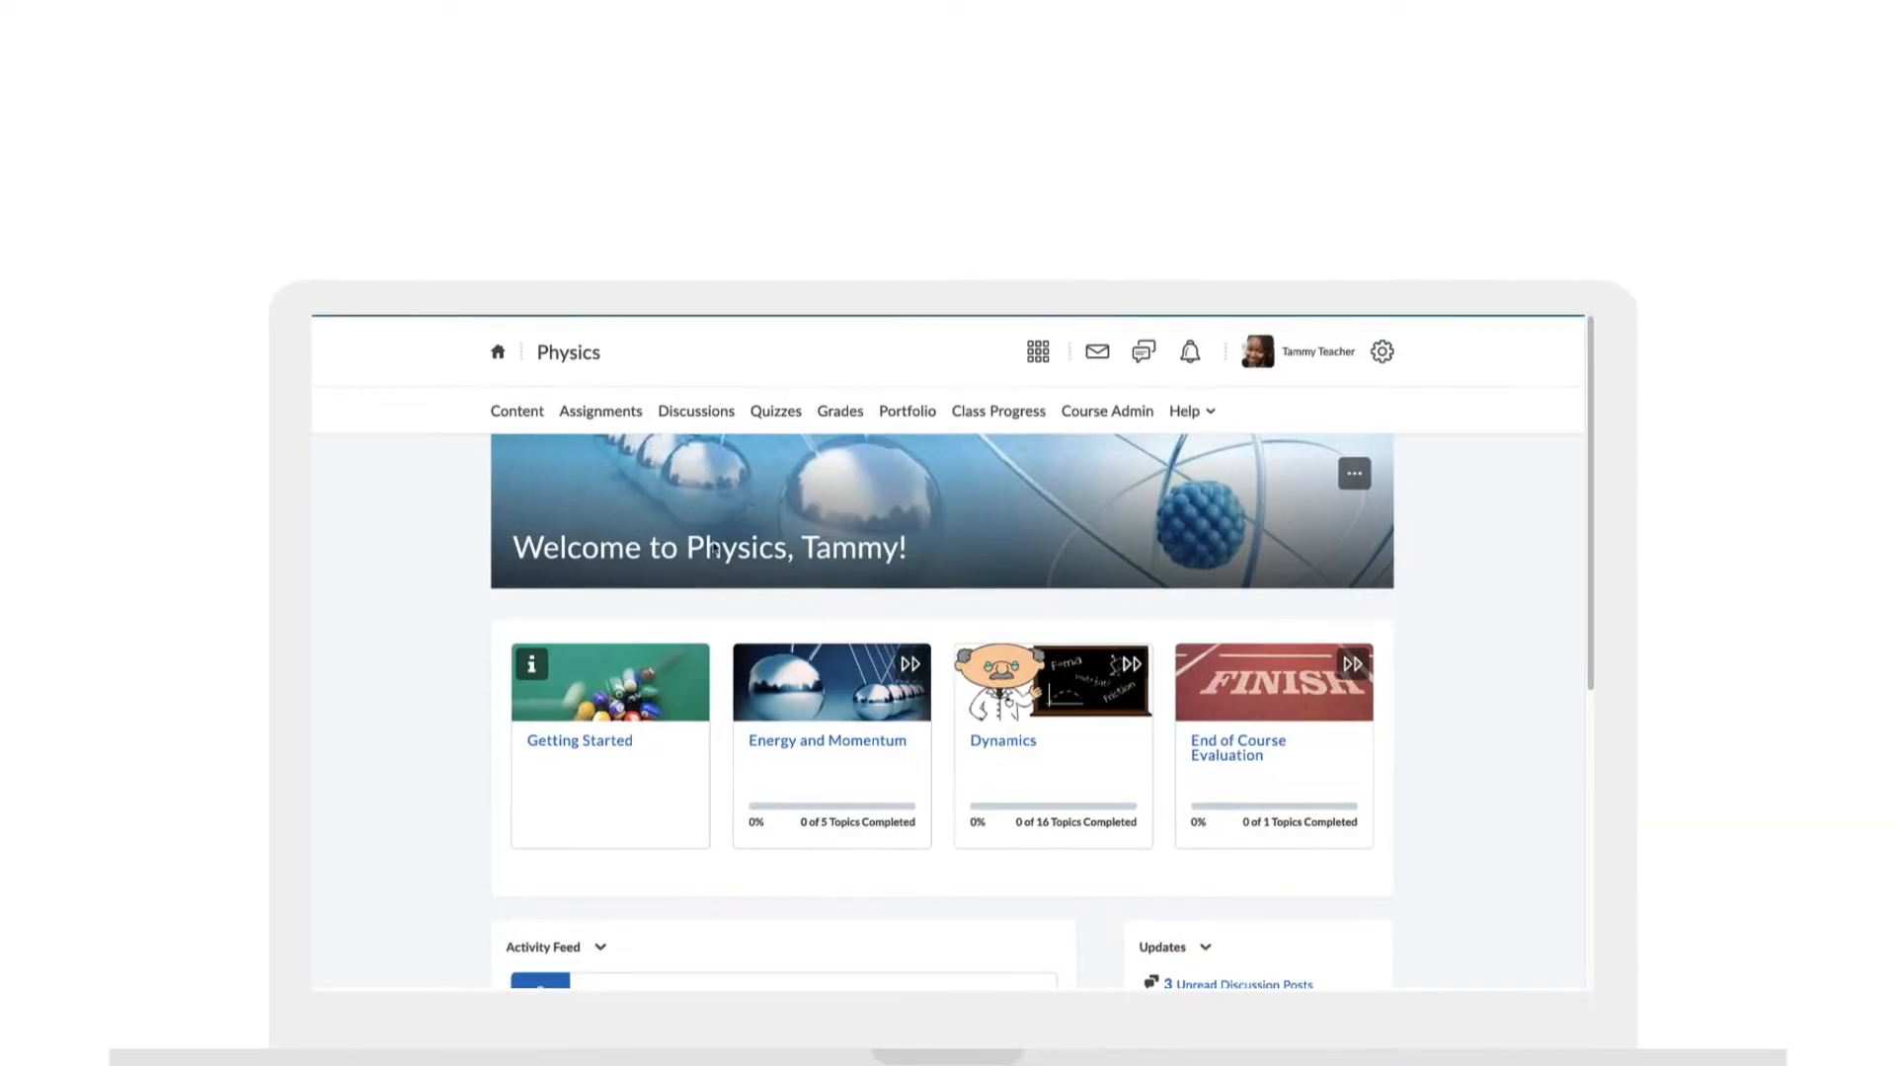
Switch the Physics gradebook to the Mastery View of per-standard achievement levels.
{"action": "left_click", "coordinate": [834, 409]}
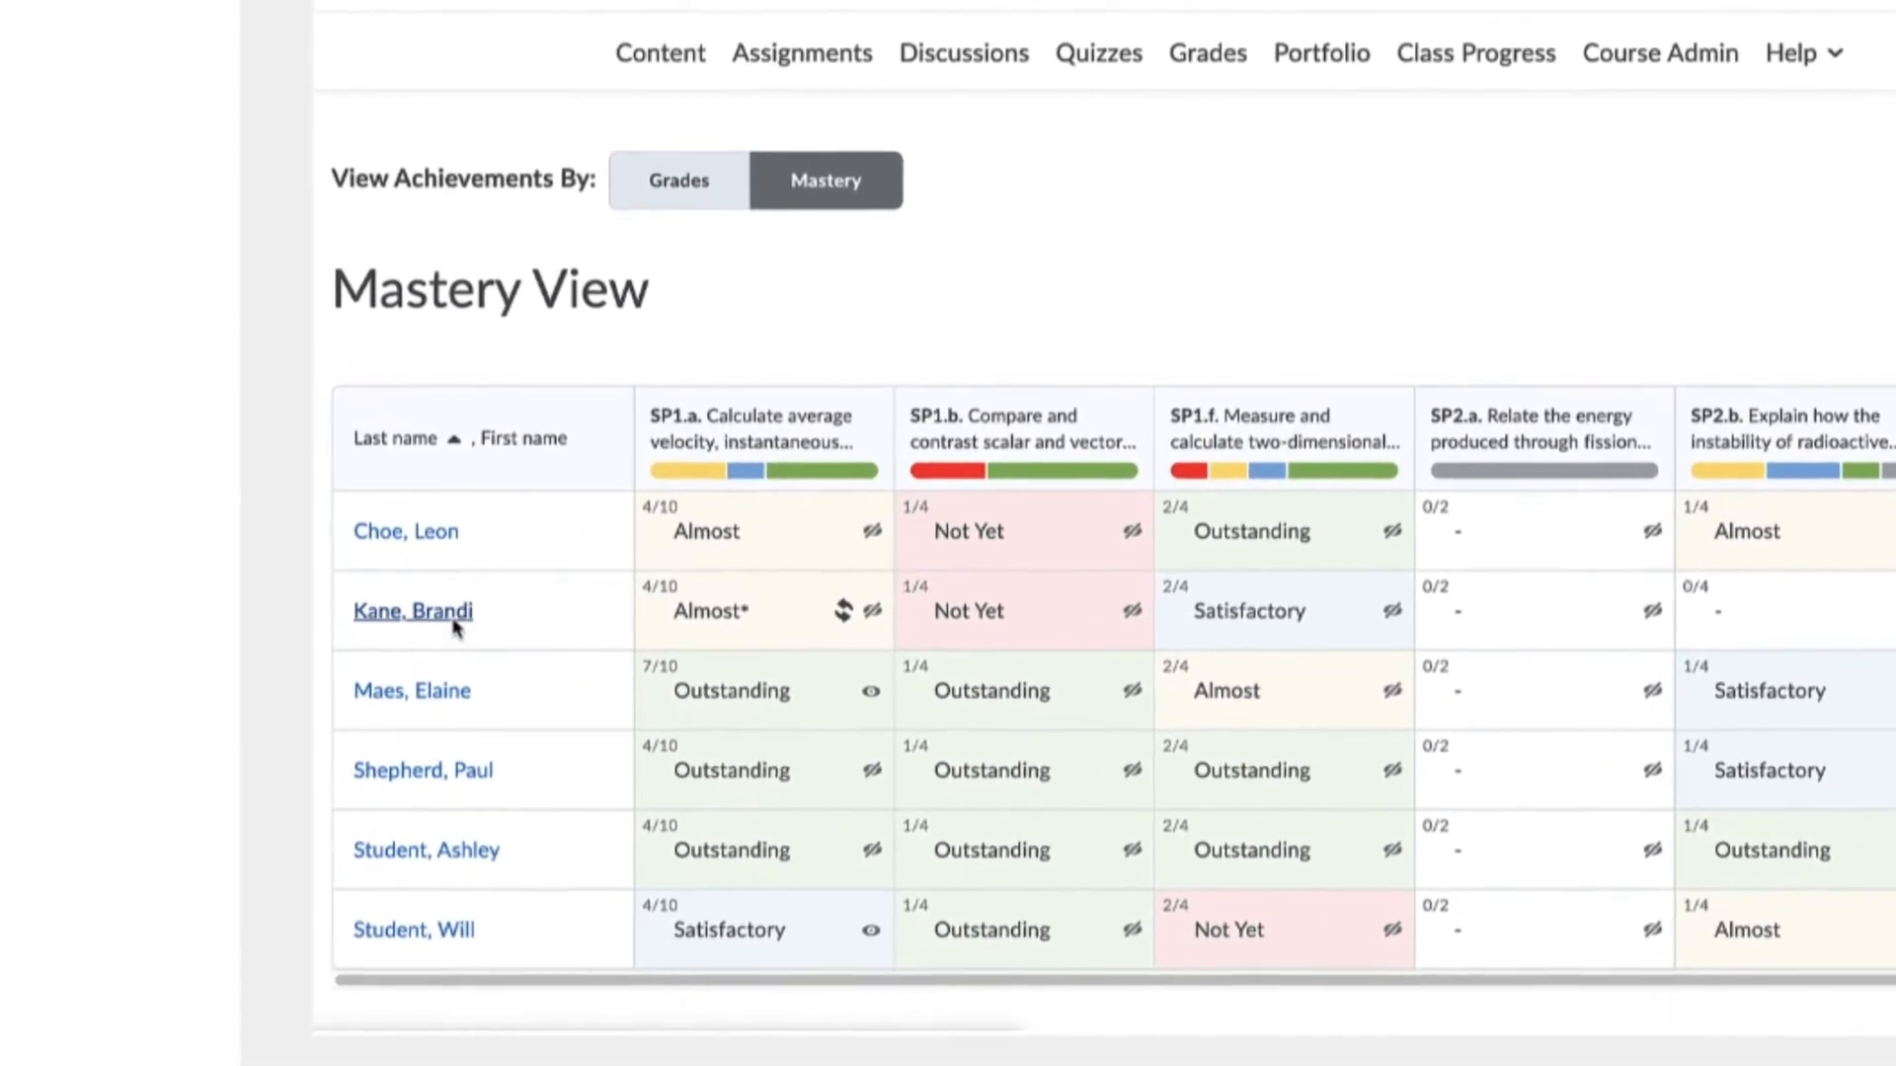
{"action": "scroll", "scroll_direction": "down", "scroll_amount": 3}
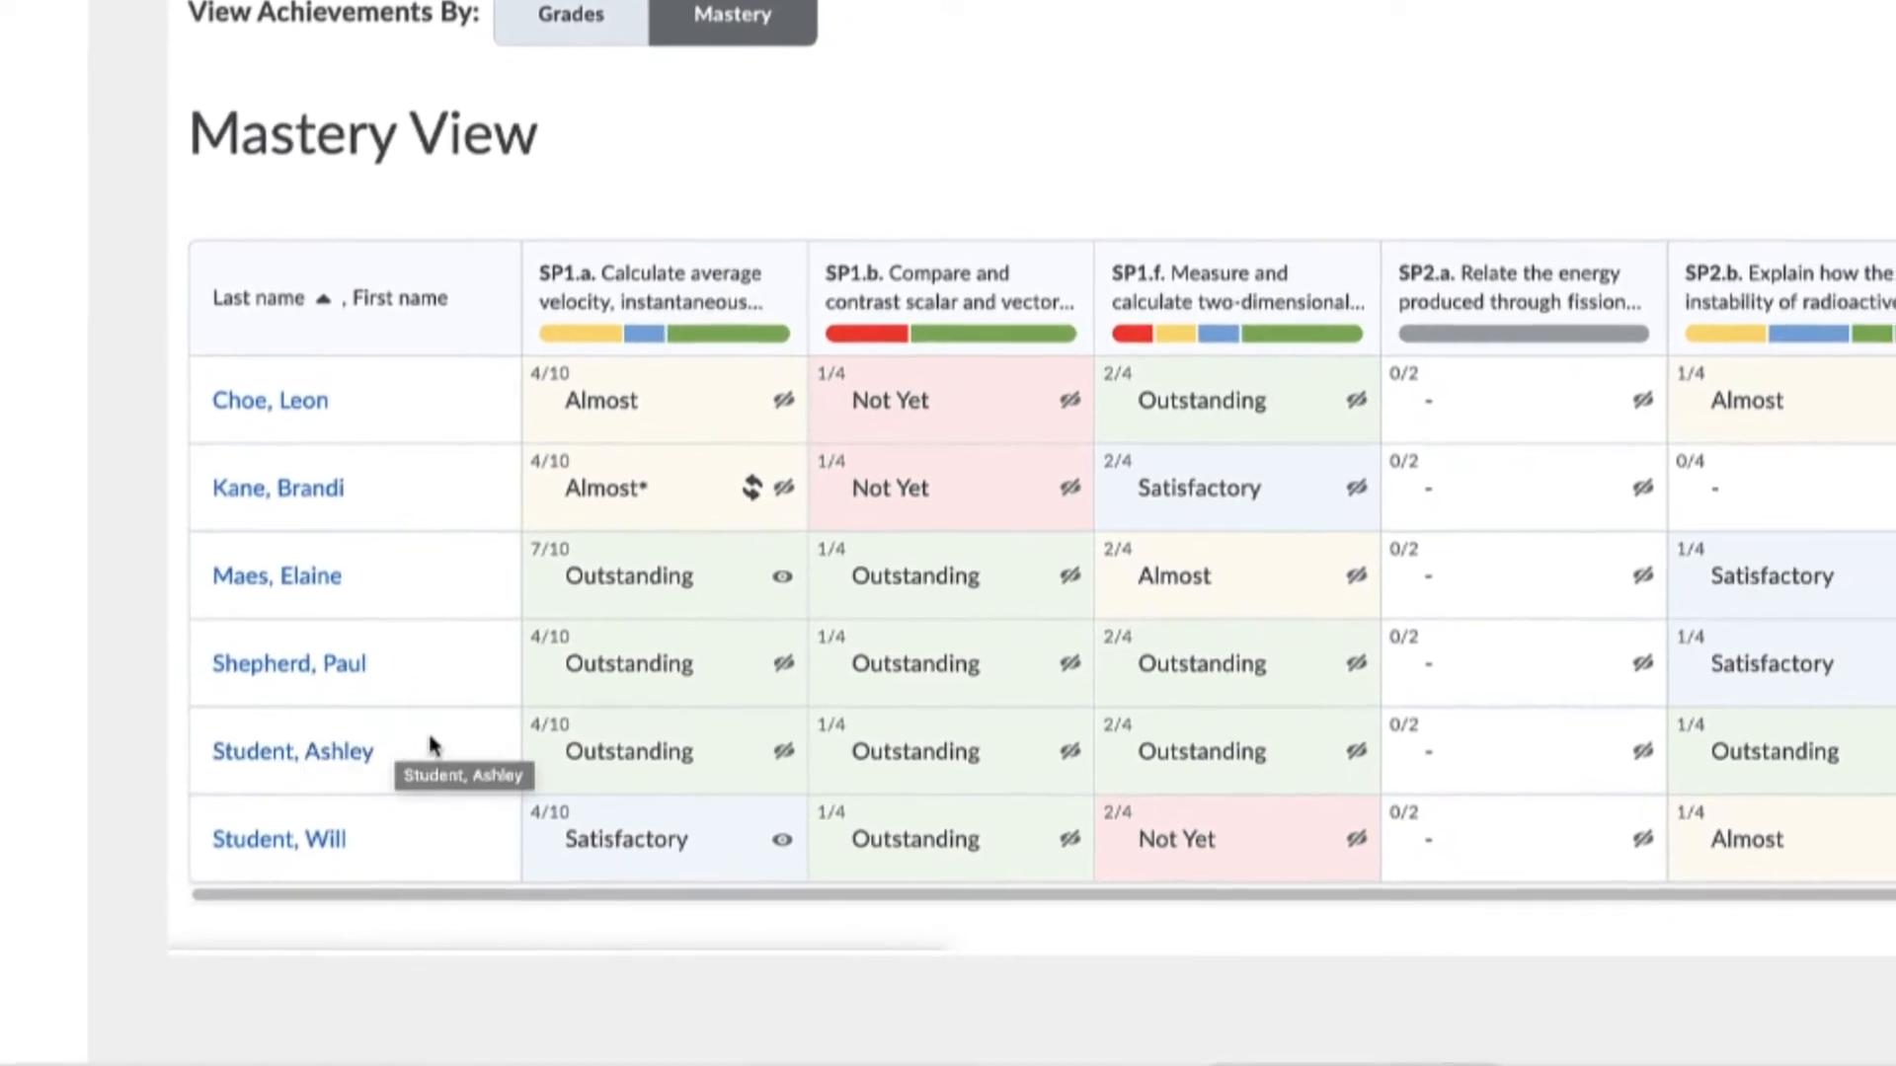
{"action": "scroll", "scroll_direction": "down", "scroll_amount": 3}
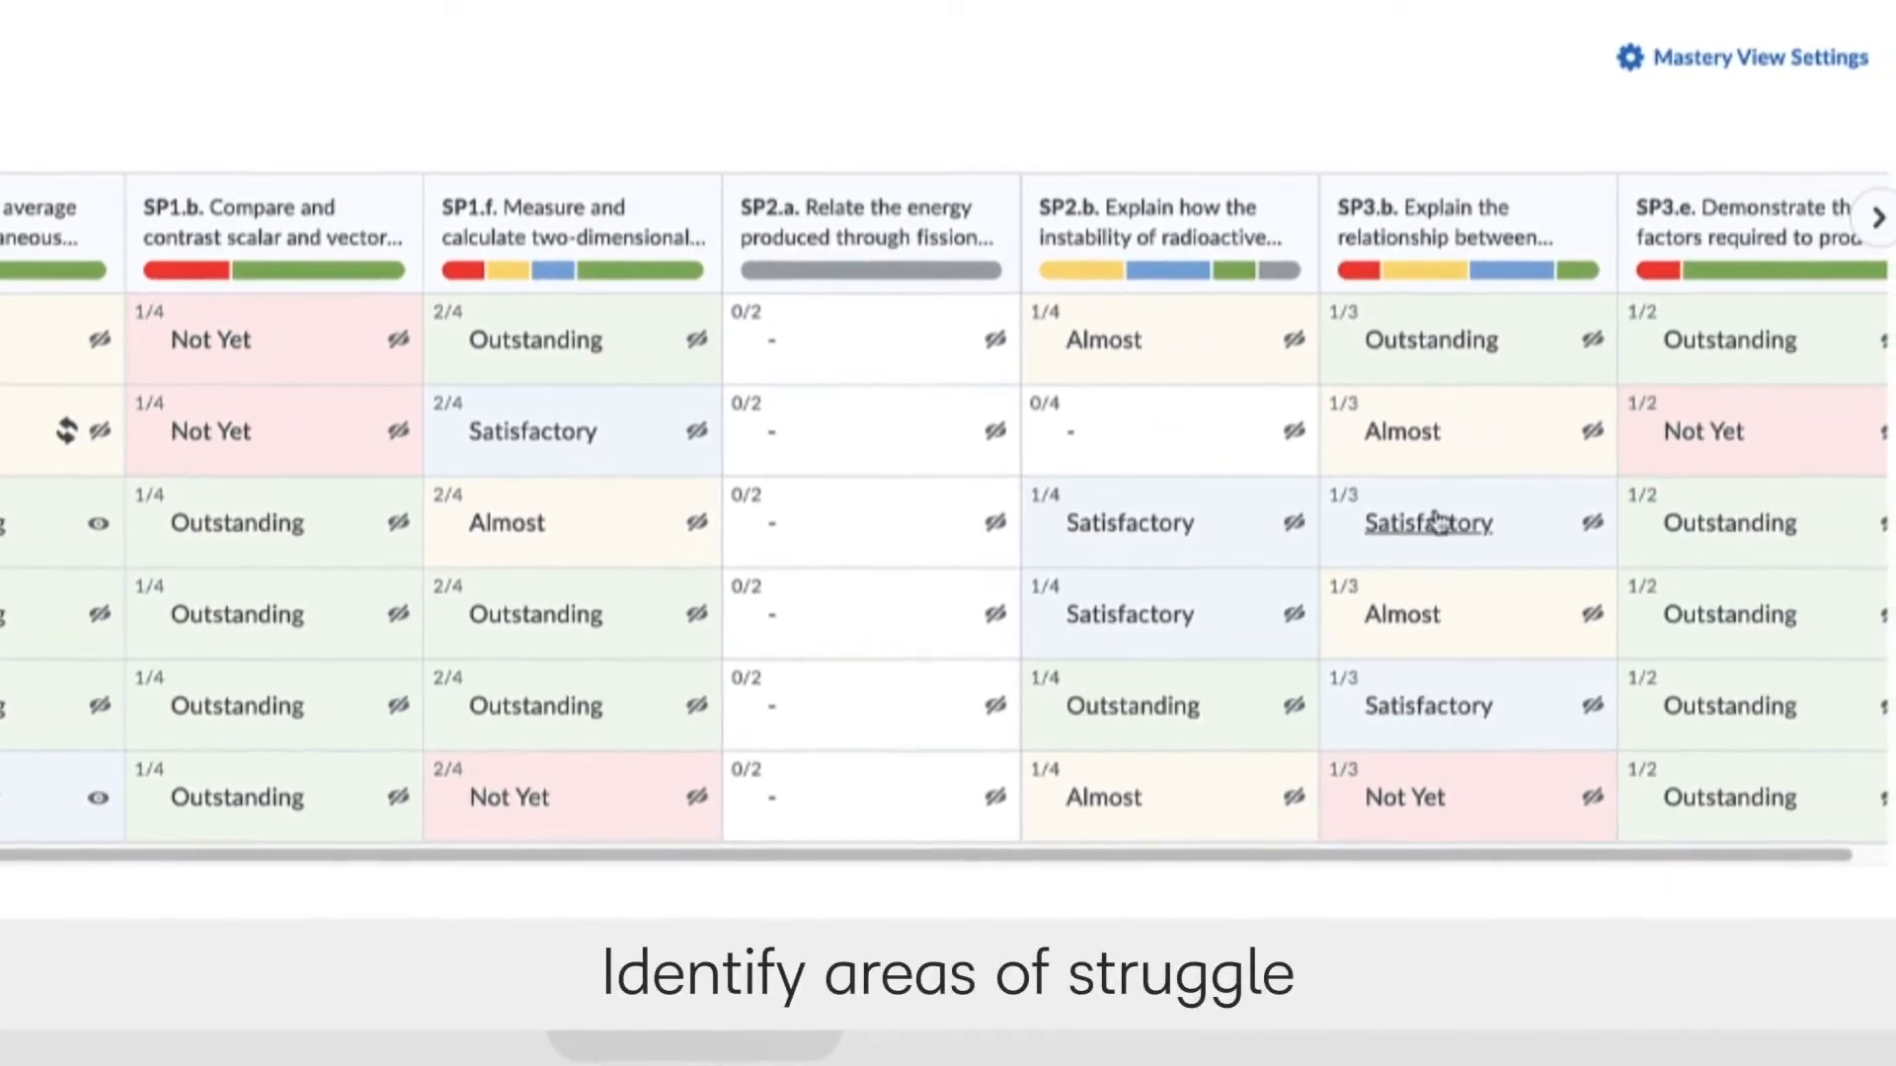
{"action": "mouse_move", "coordinate": [1466, 271]}
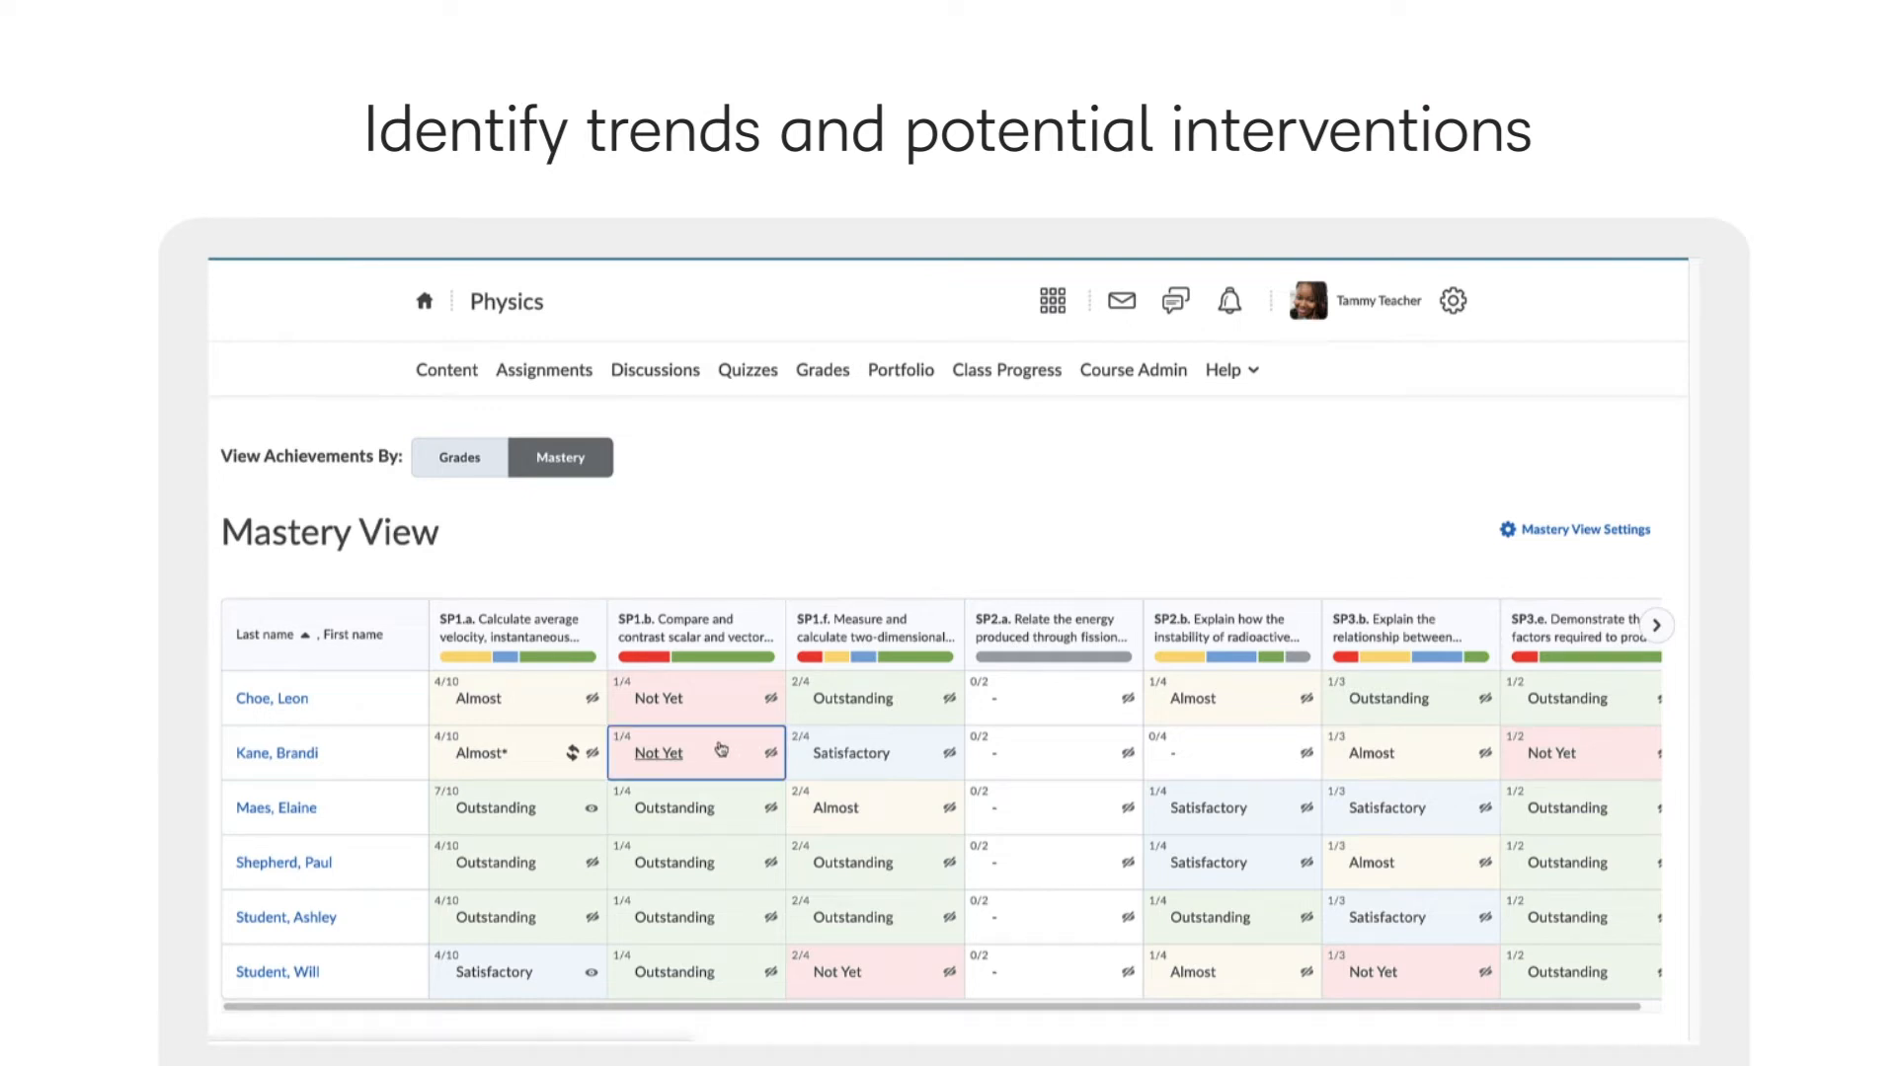
{"action": "left_click", "coordinate": [494, 808]}
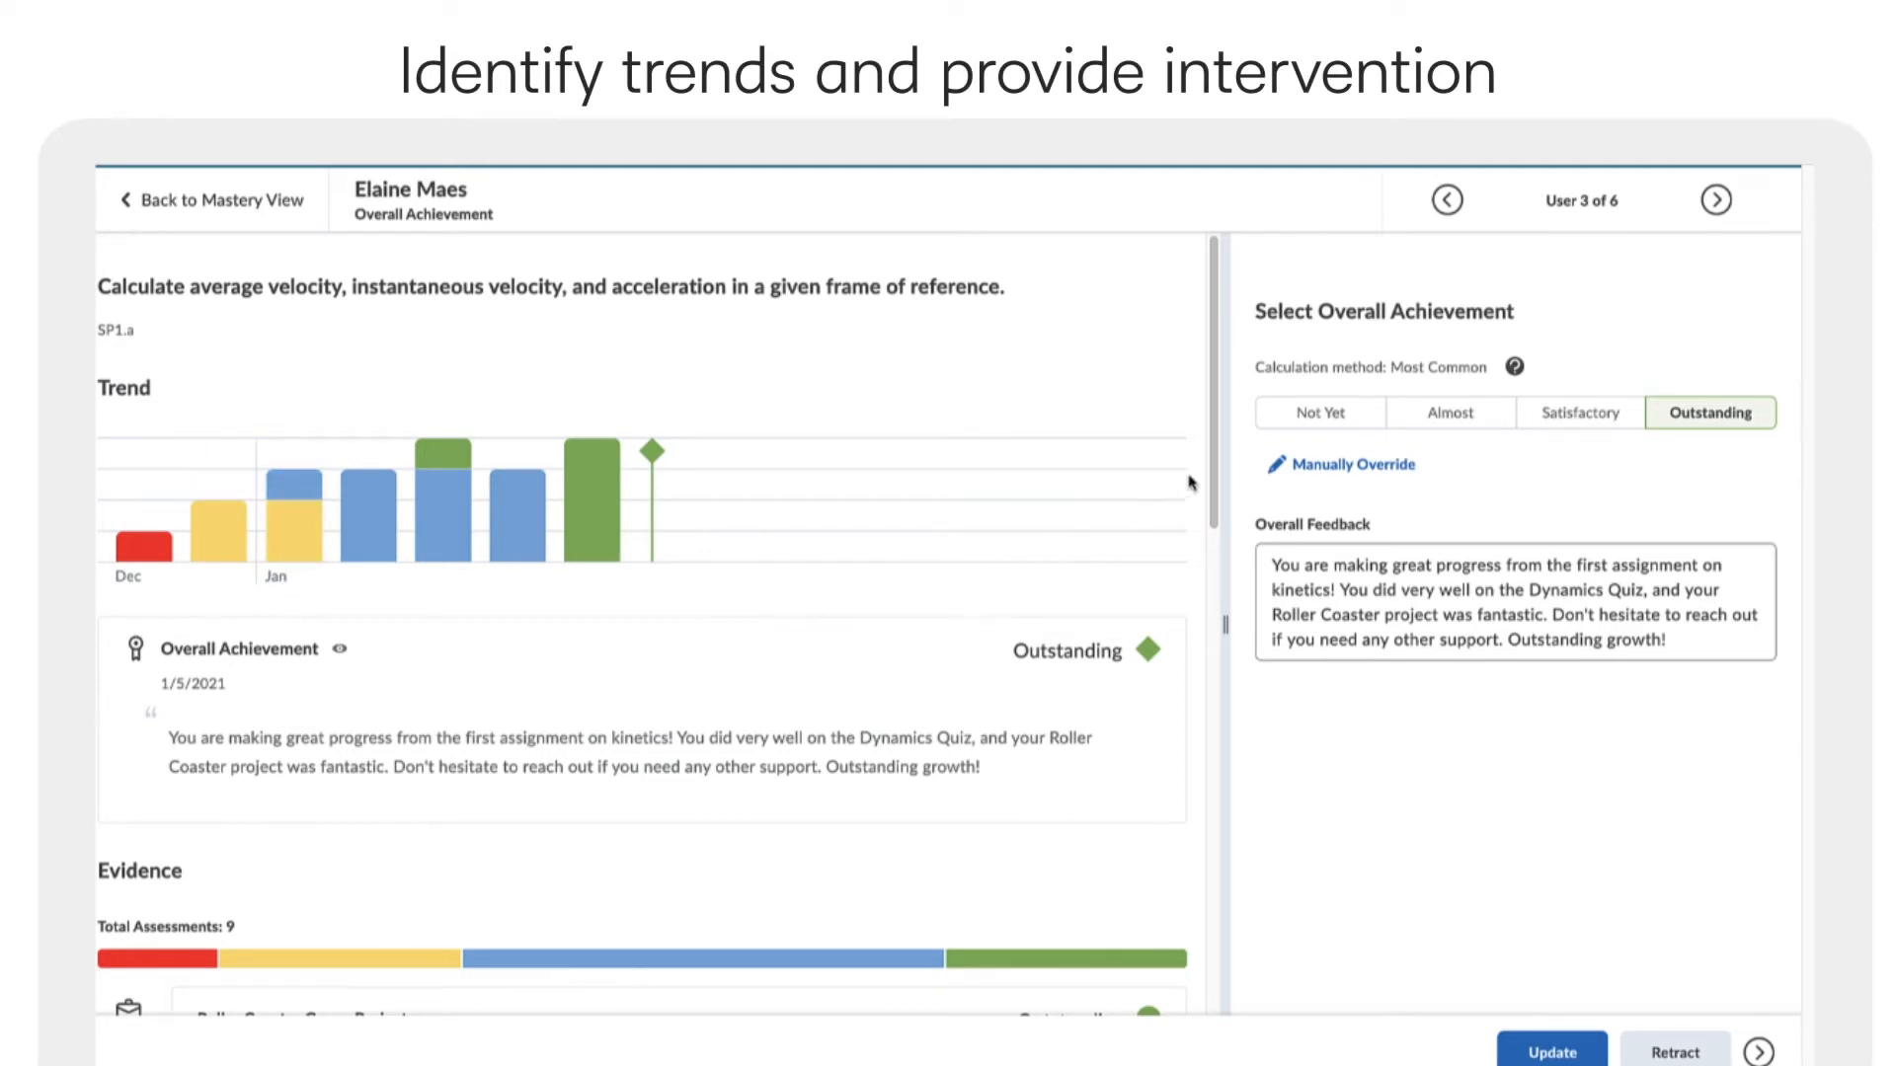
{"action": "scroll", "scroll_direction": "down", "scroll_amount": 3}
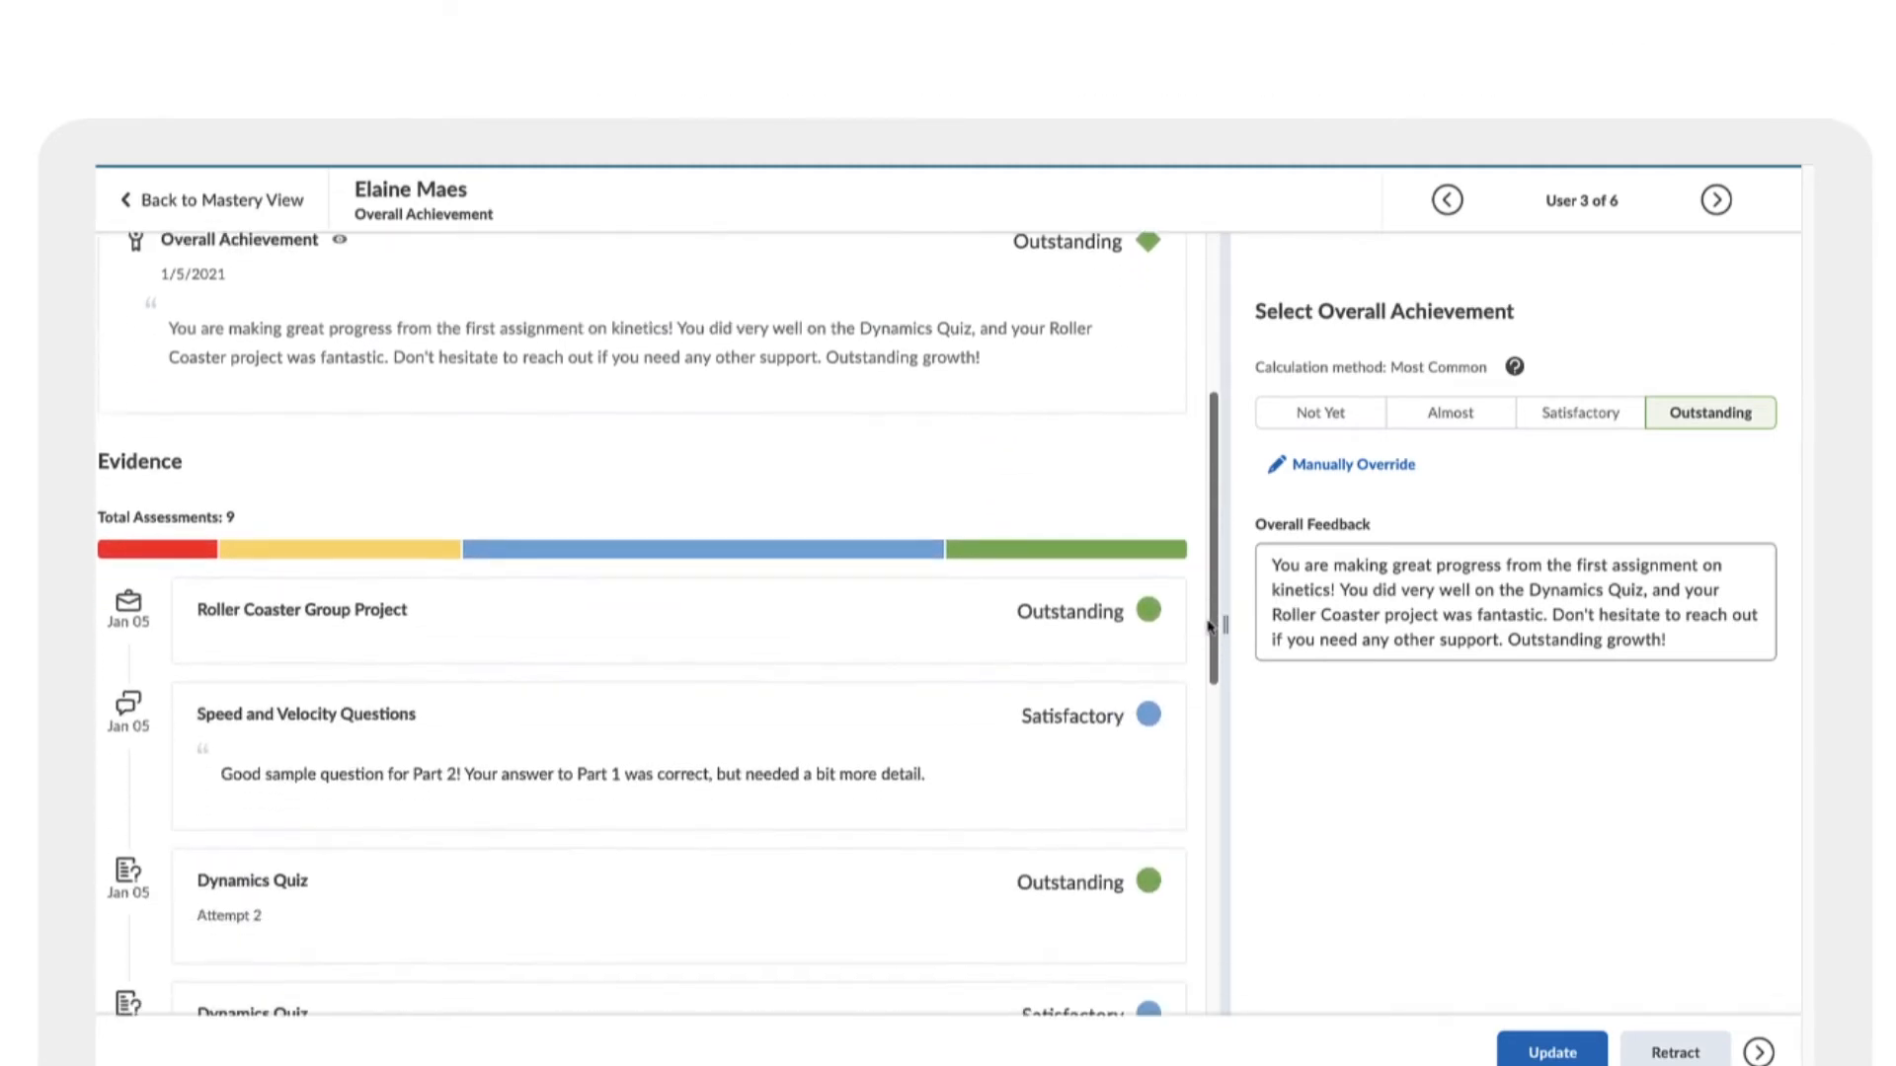
{"action": "scroll", "scroll_direction": "down", "scroll_amount": 3}
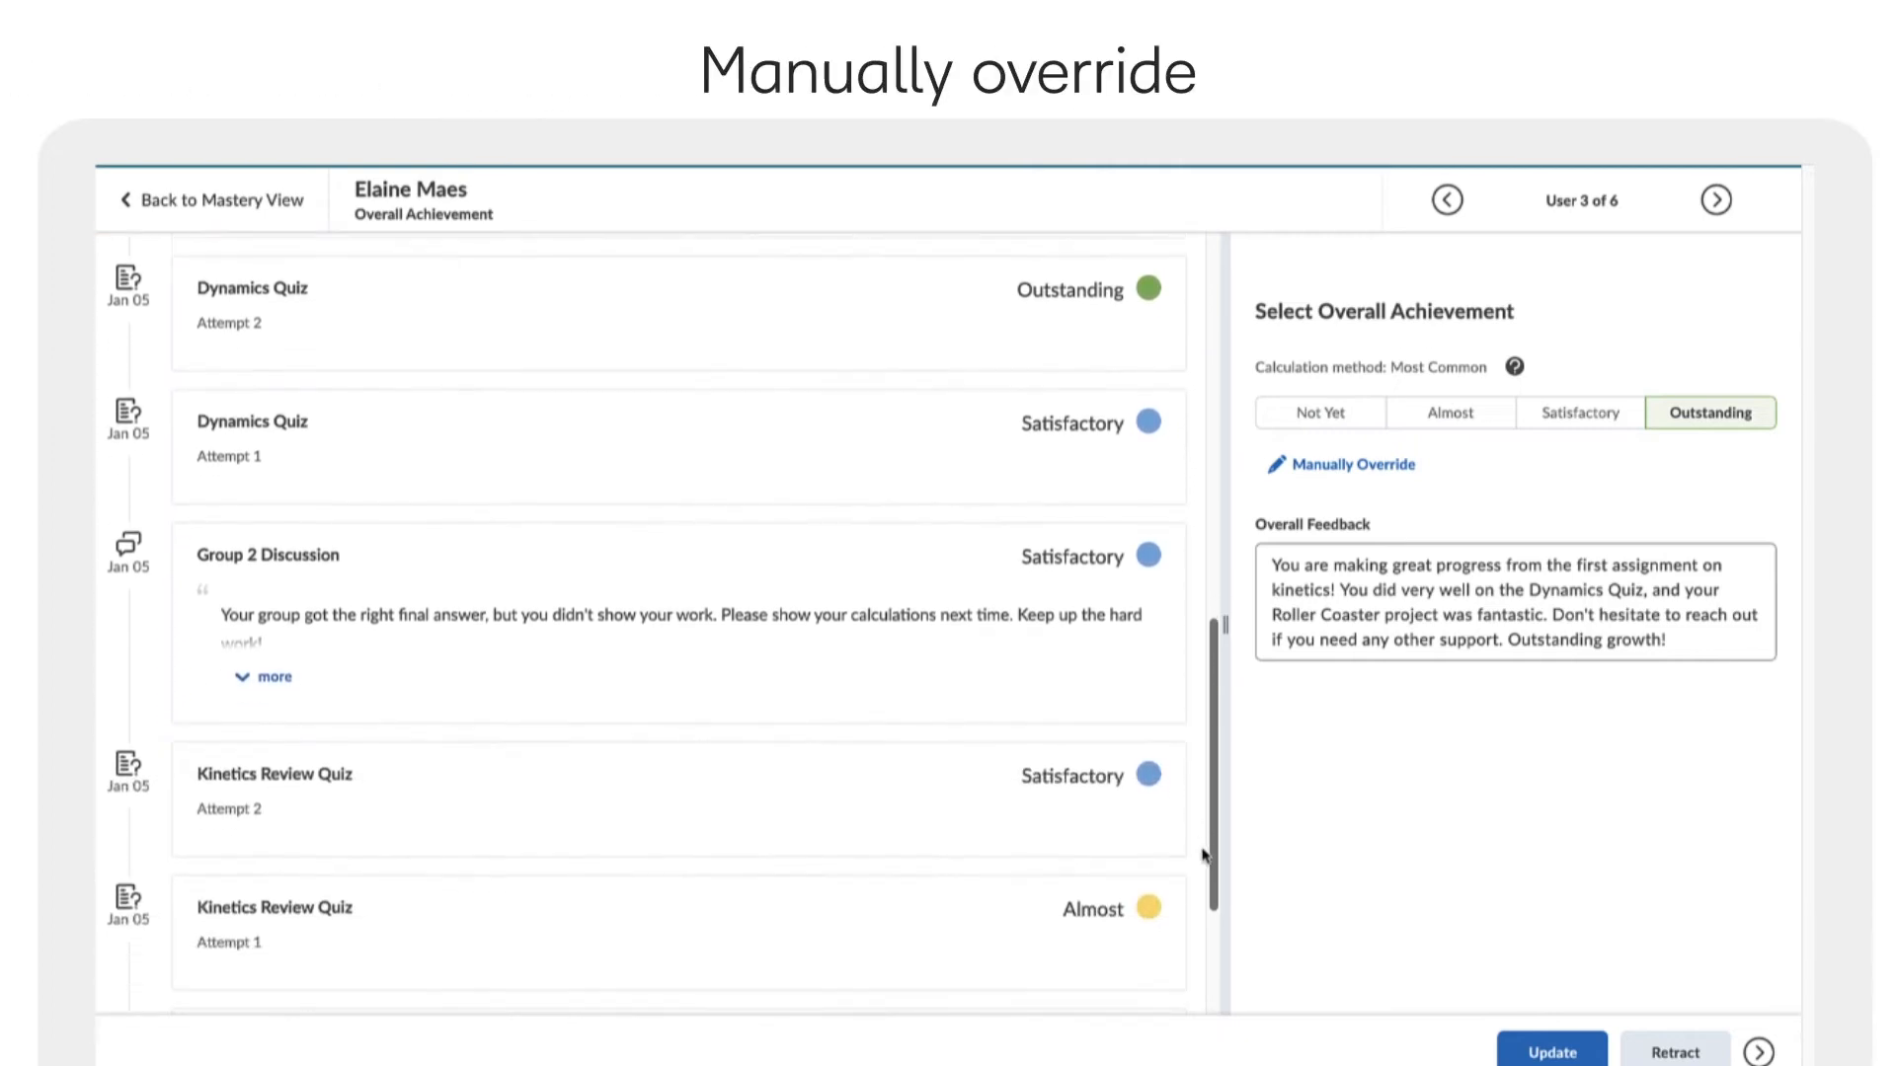
{"action": "scroll", "scroll_direction": "down", "scroll_amount": 3}
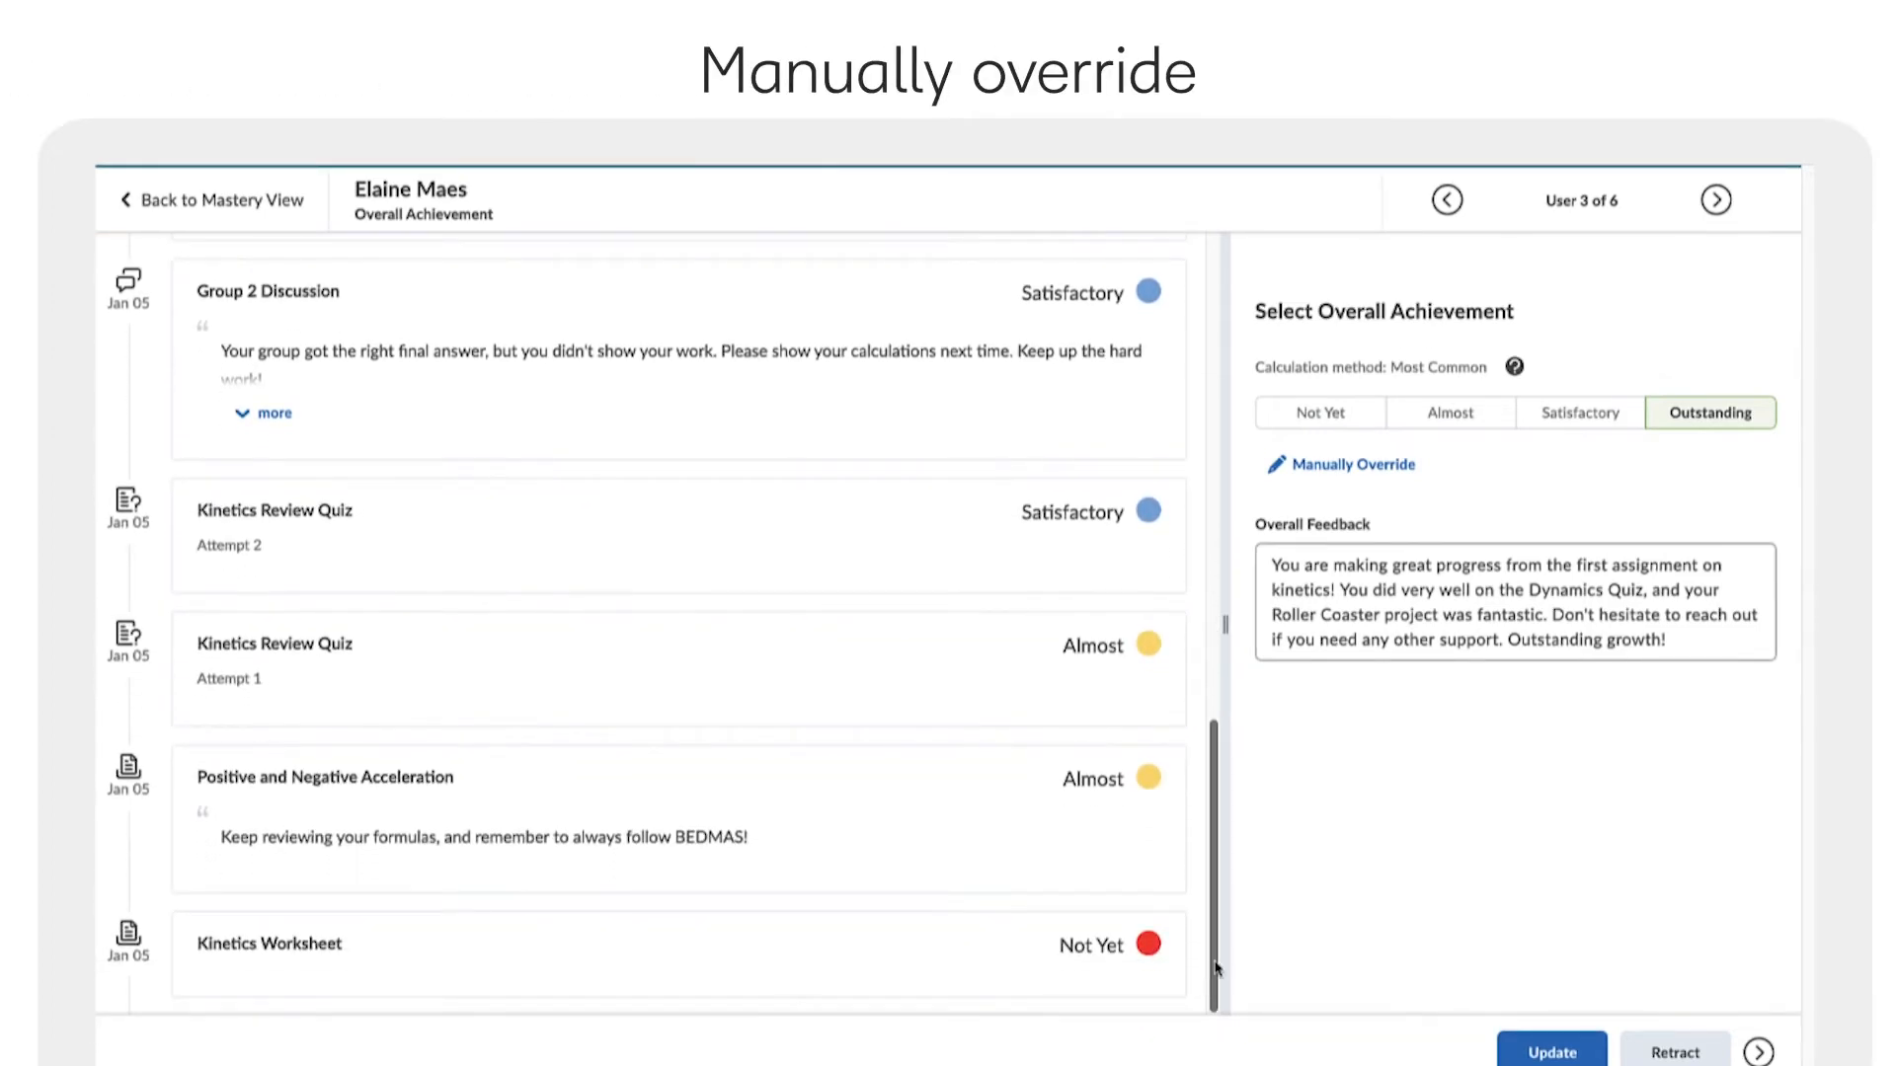
{"action": "left_click", "coordinate": [1511, 604]}
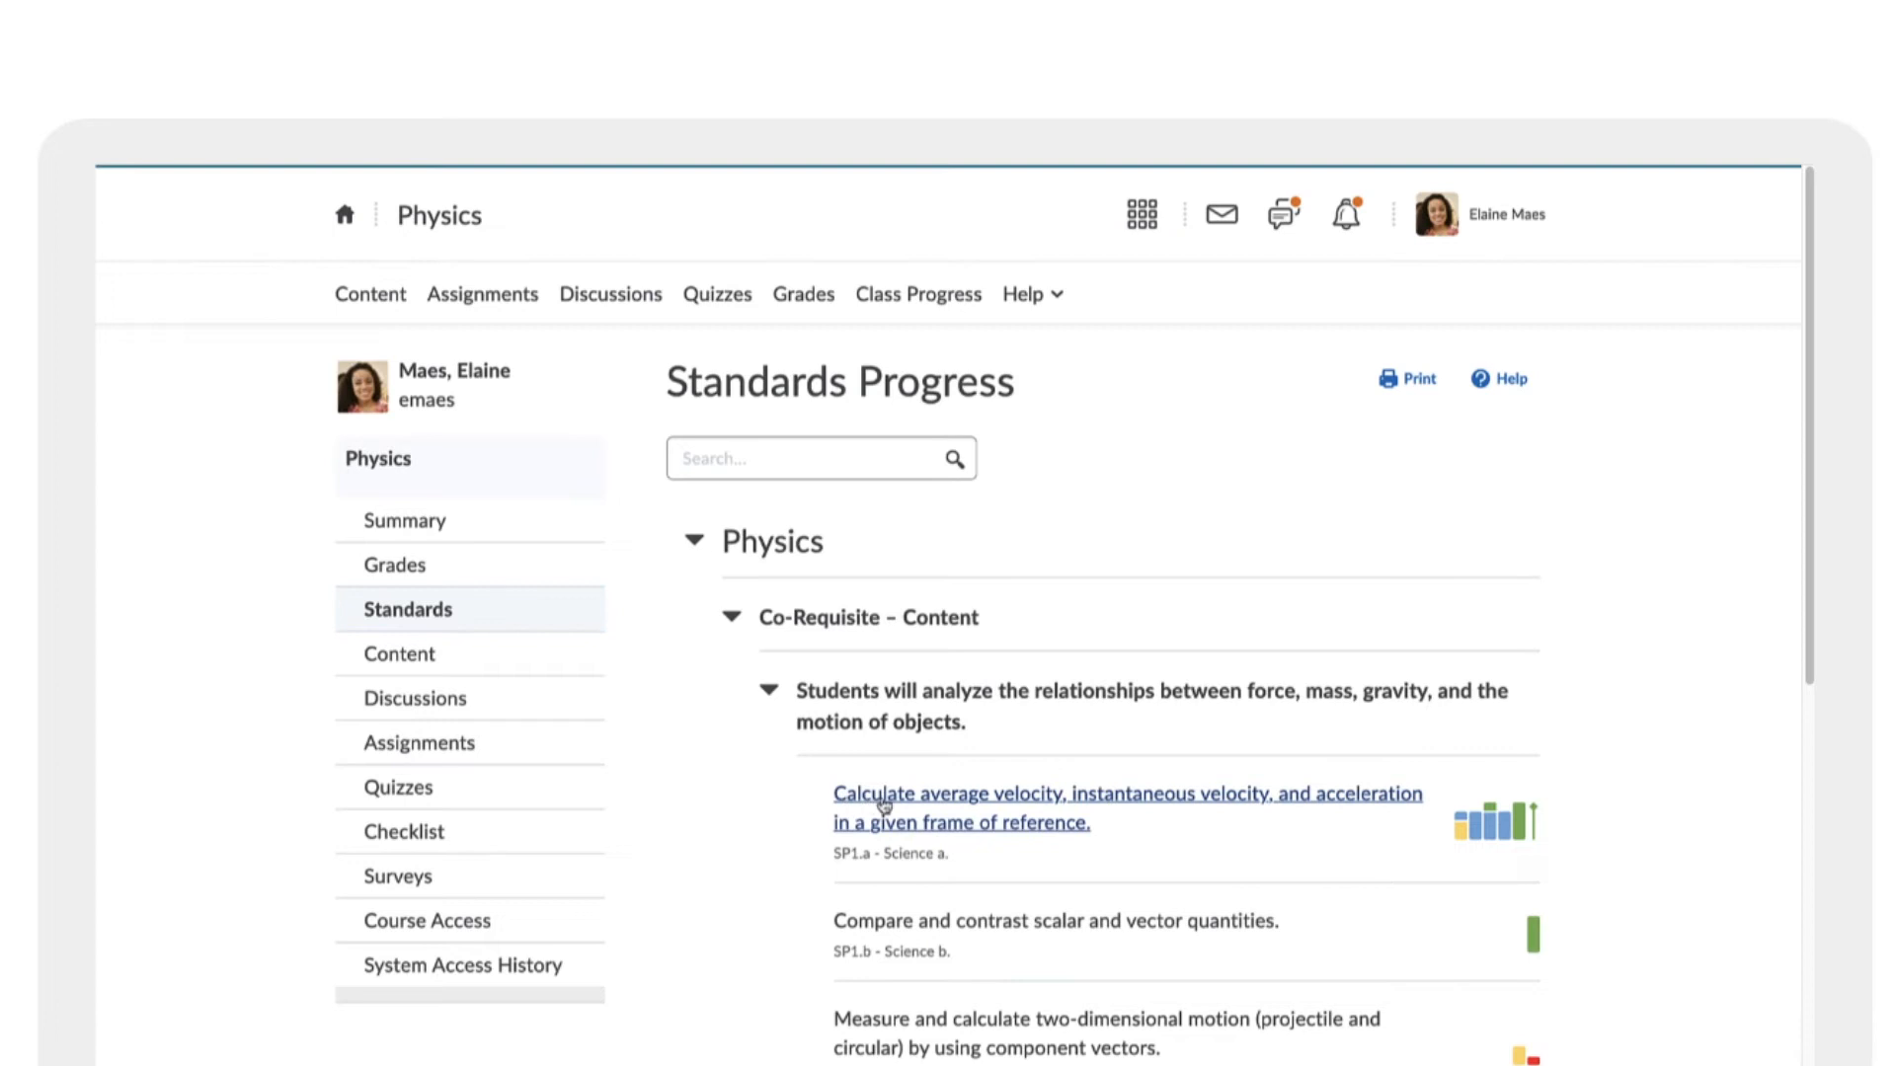
{"action": "left_click", "coordinate": [1109, 808]}
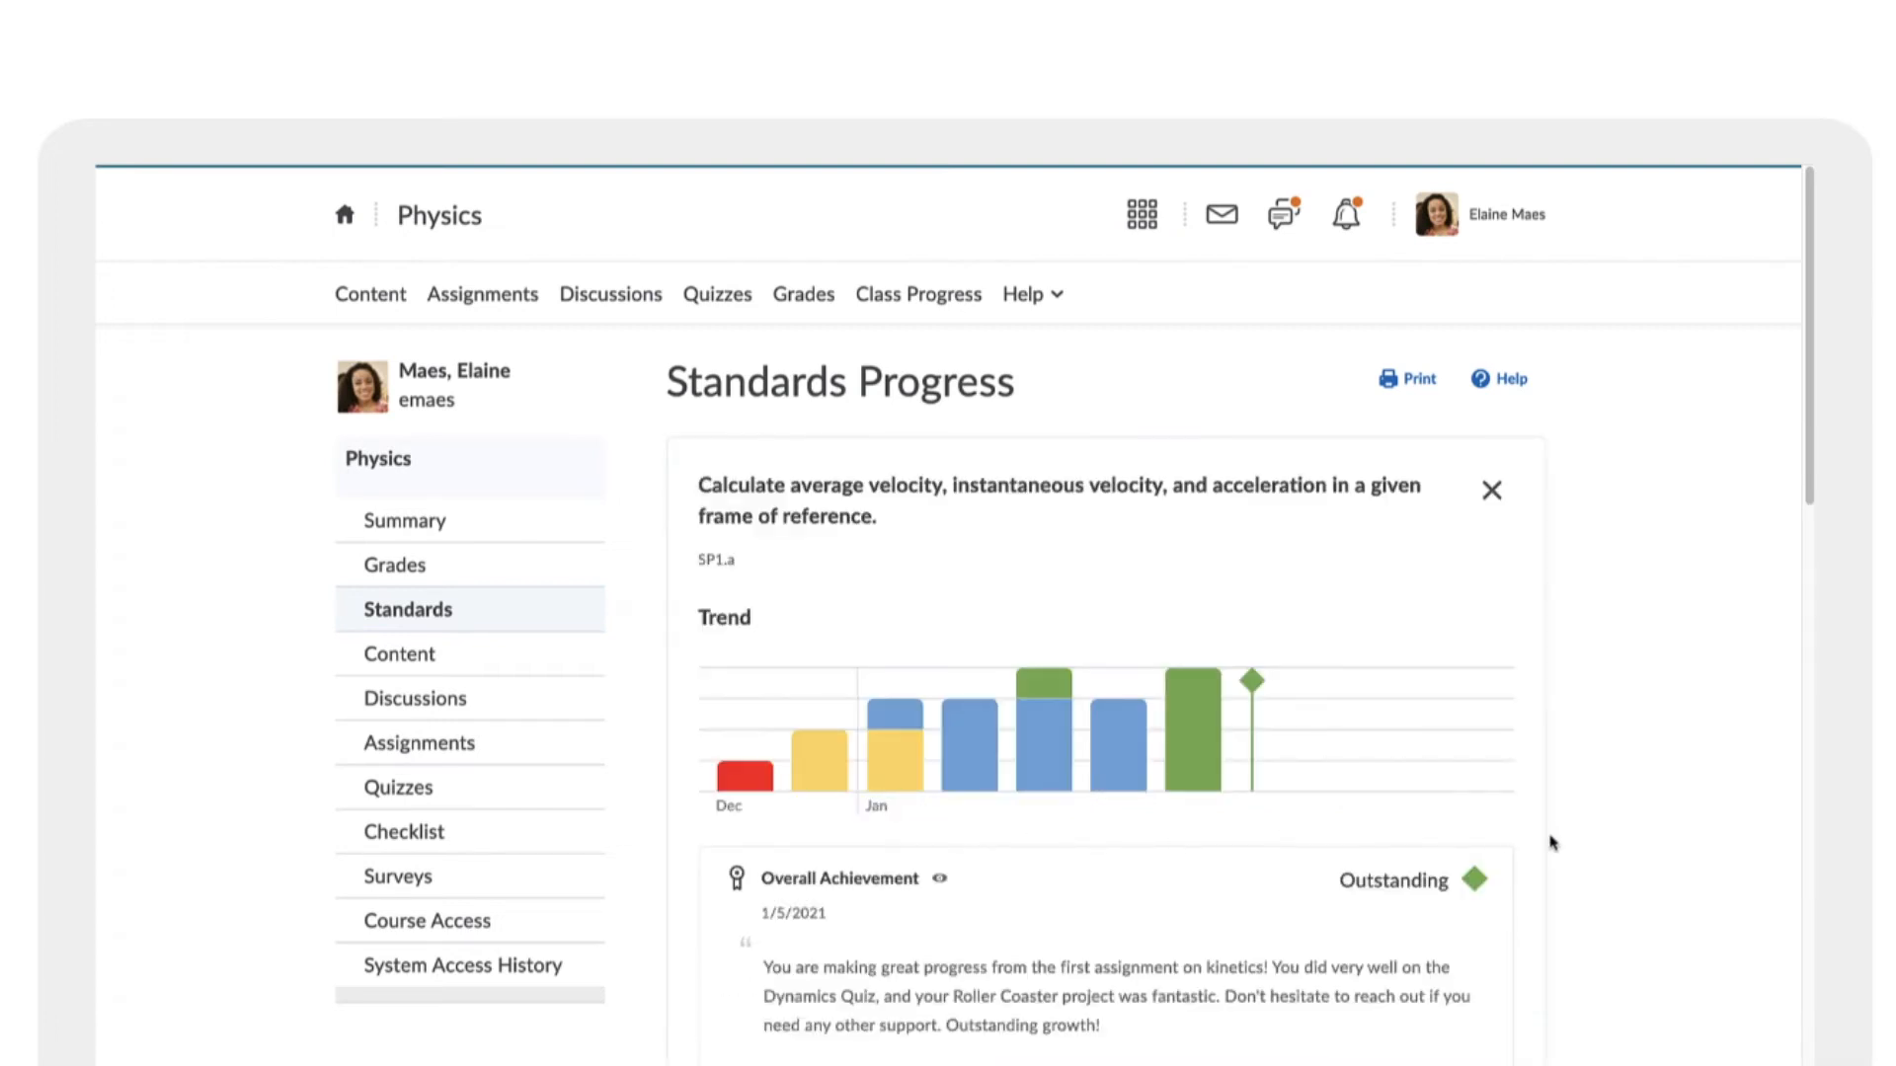